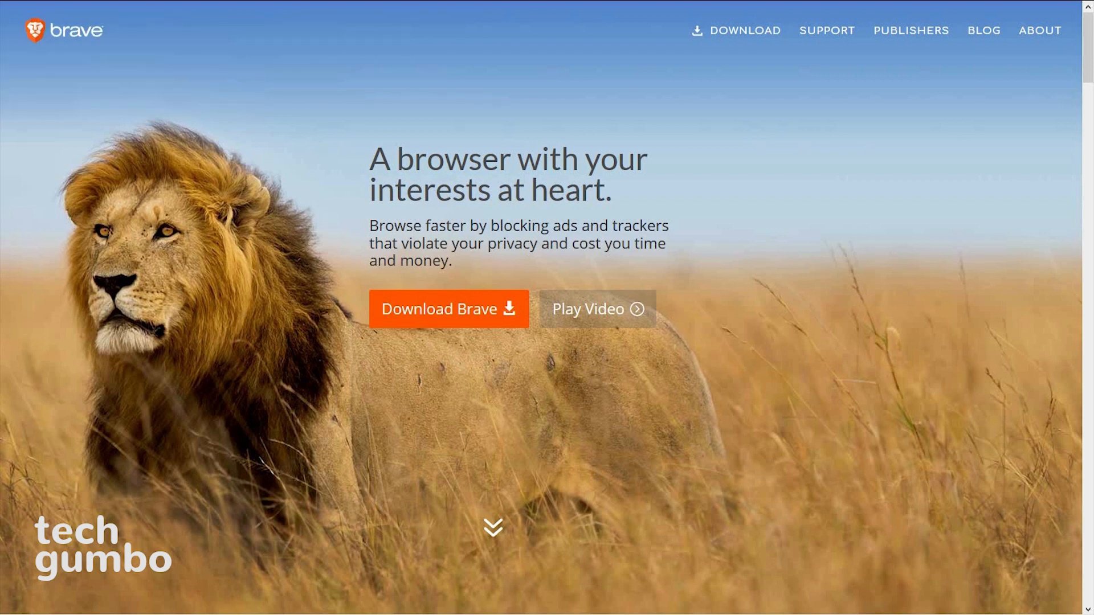
- Scroll the brave.com homepage down to the Brave vs. Chrome load-time comparison
scroll("down", 3)
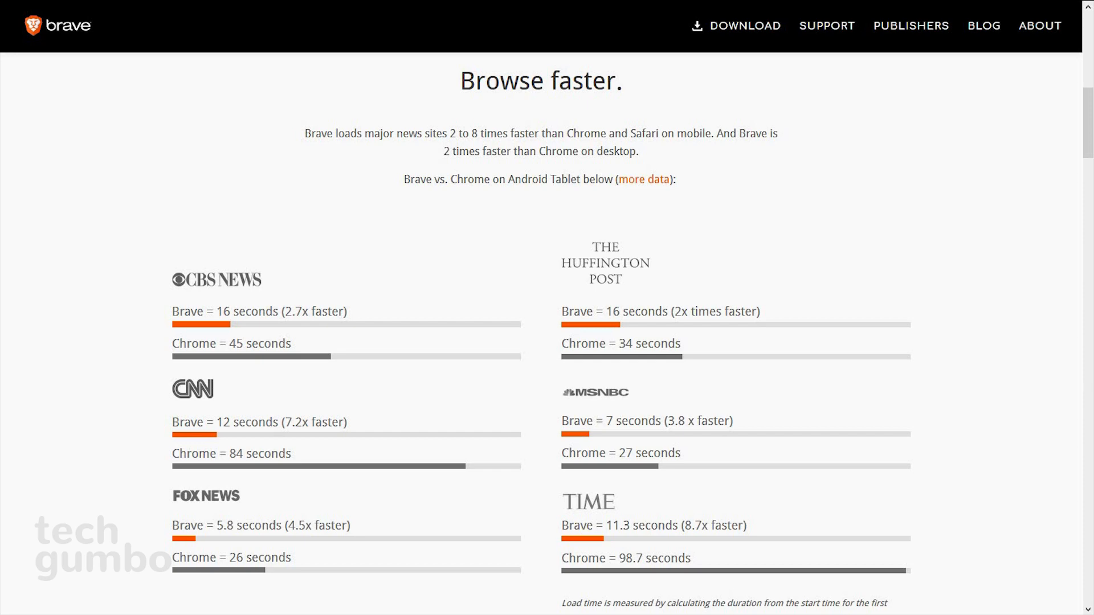
scroll("down", 3)
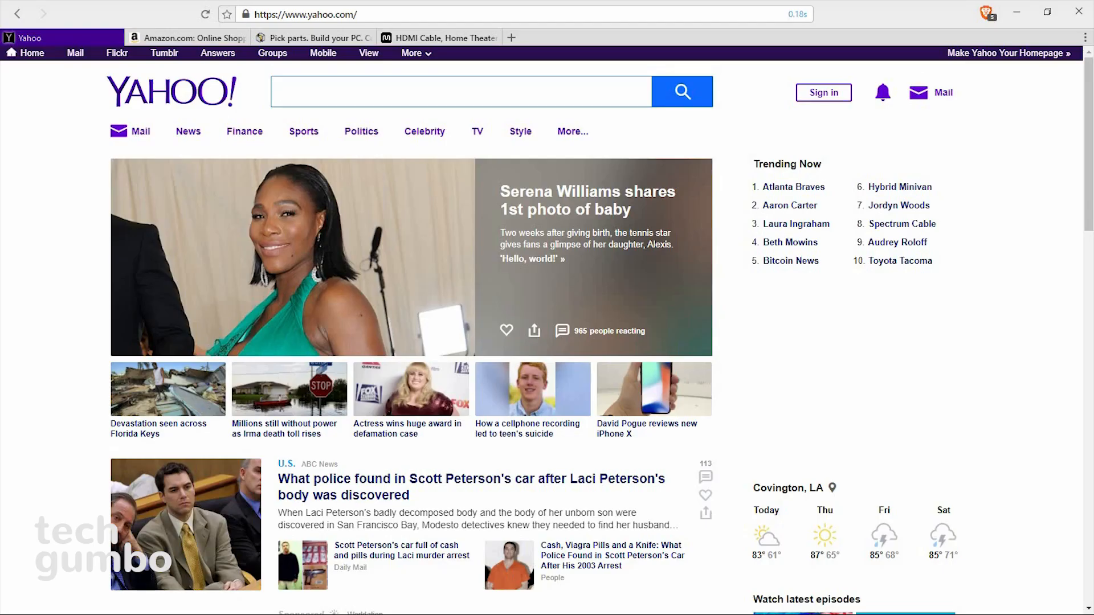
- Browse the Amazon and PCPartPicker tabs, return to Yahoo, check Shields, then start a new tab
left_click(188, 37)
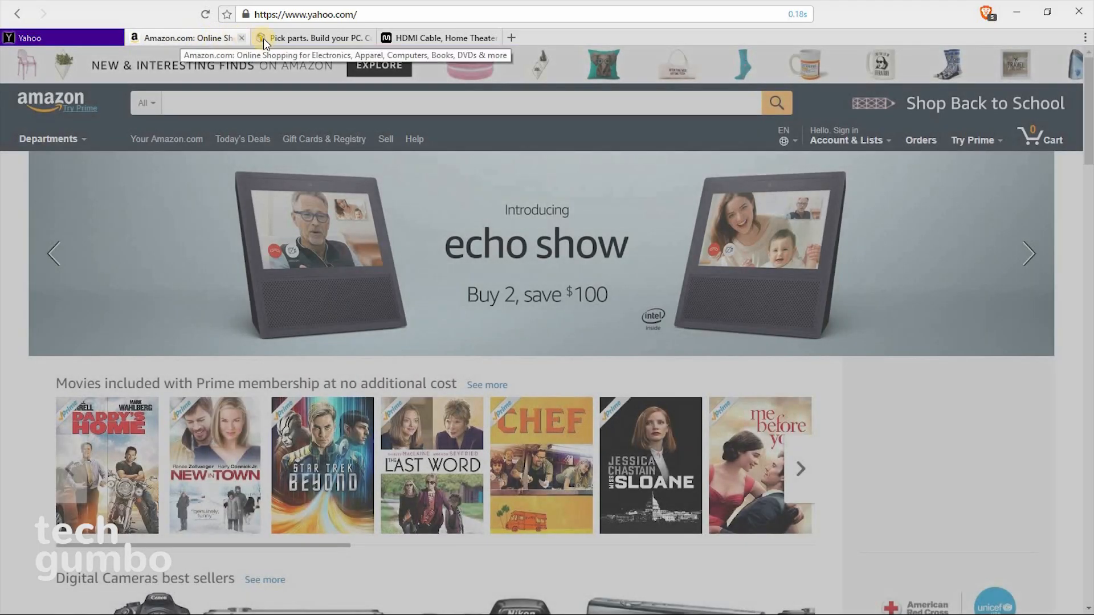
left_click(313, 38)
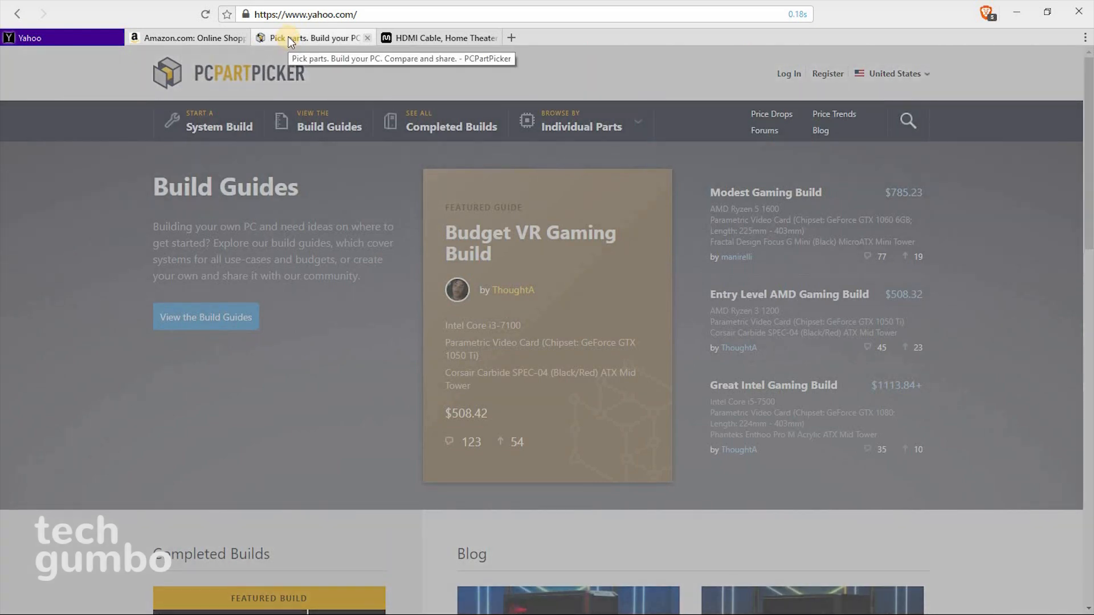
left_click(60, 38)
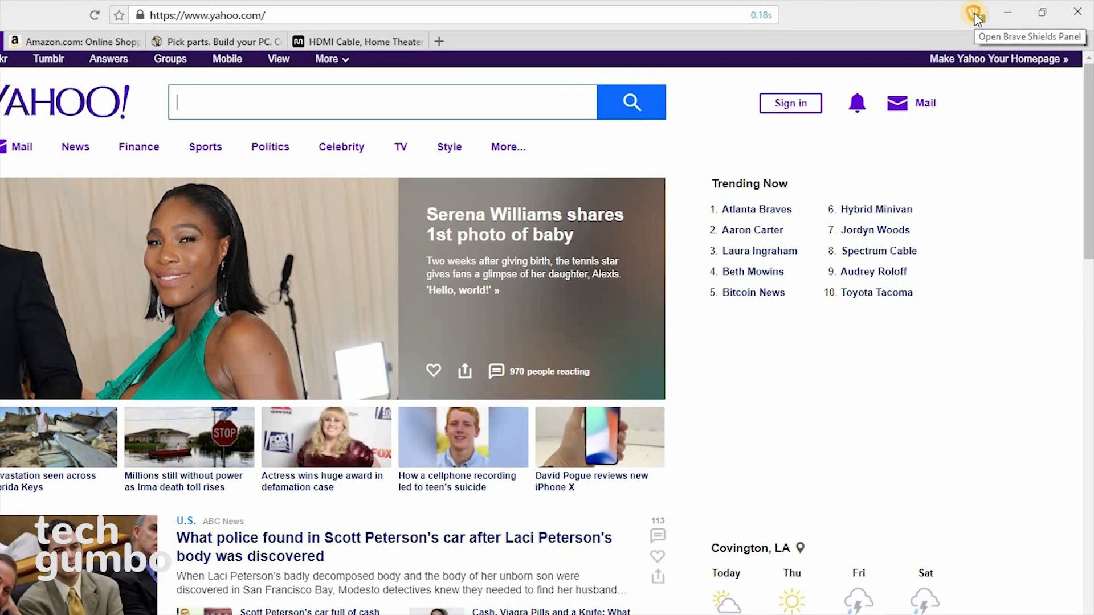
left_click(975, 15)
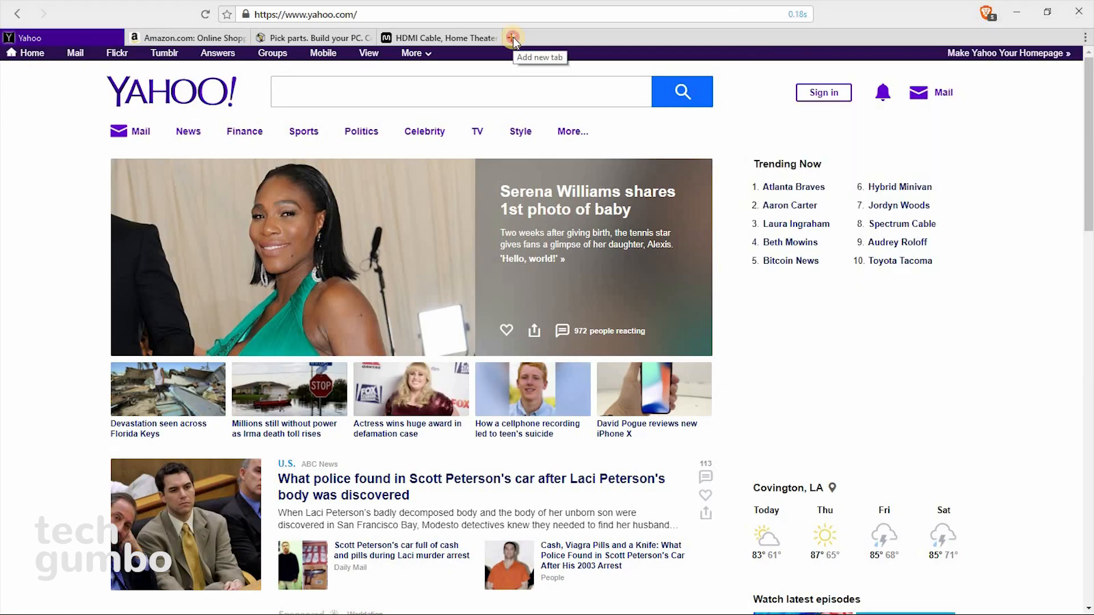
left_click(512, 37)
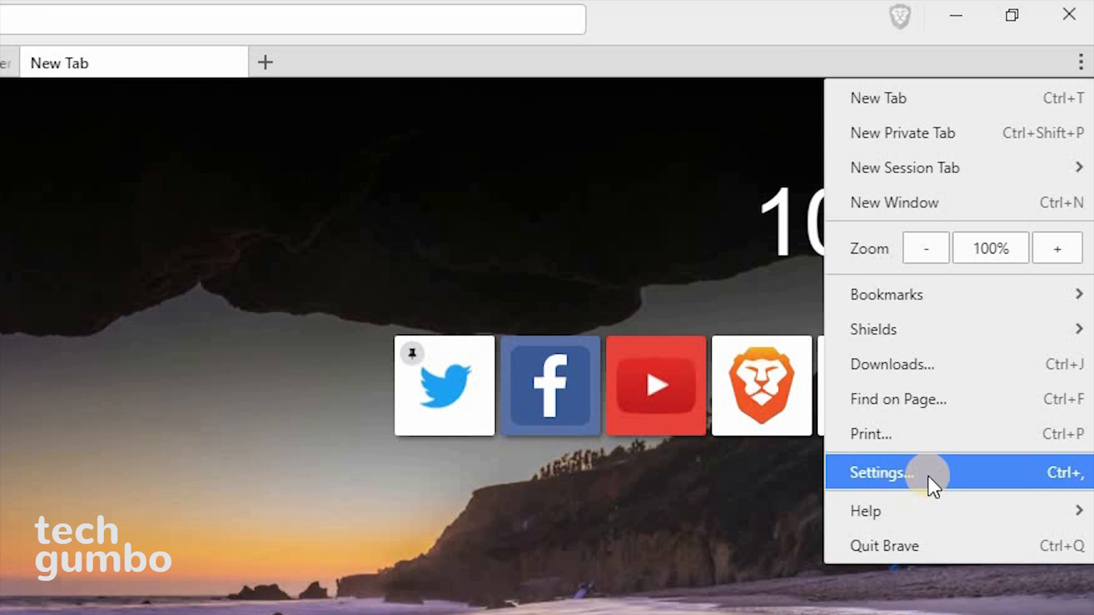
- Open Brave settings, review Extensions like Honey and LastPass, then view Search settings
left_click(880, 473)
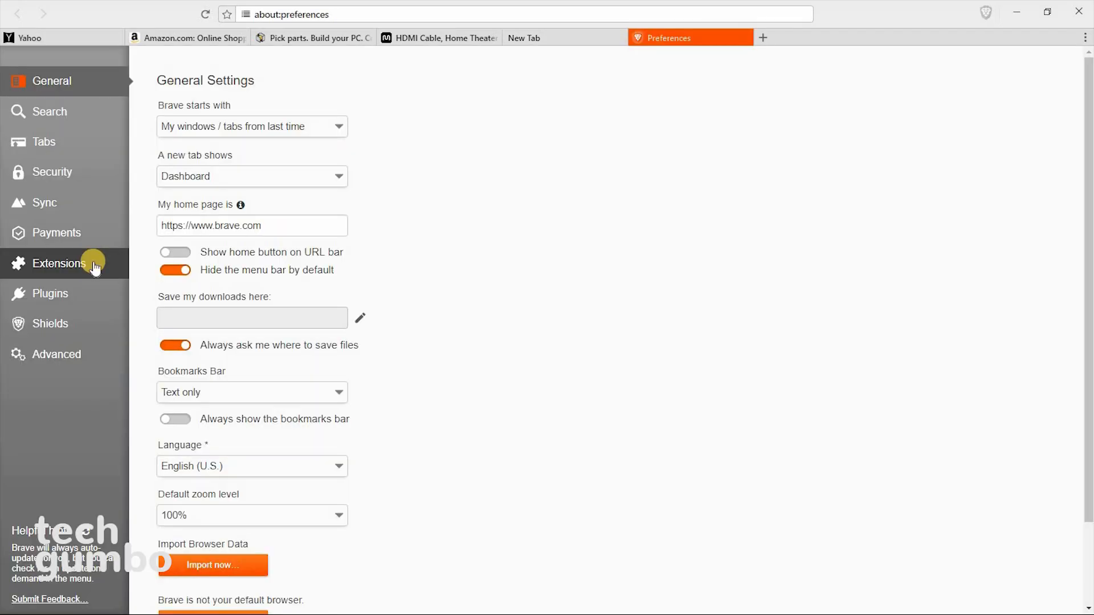
left_click(59, 263)
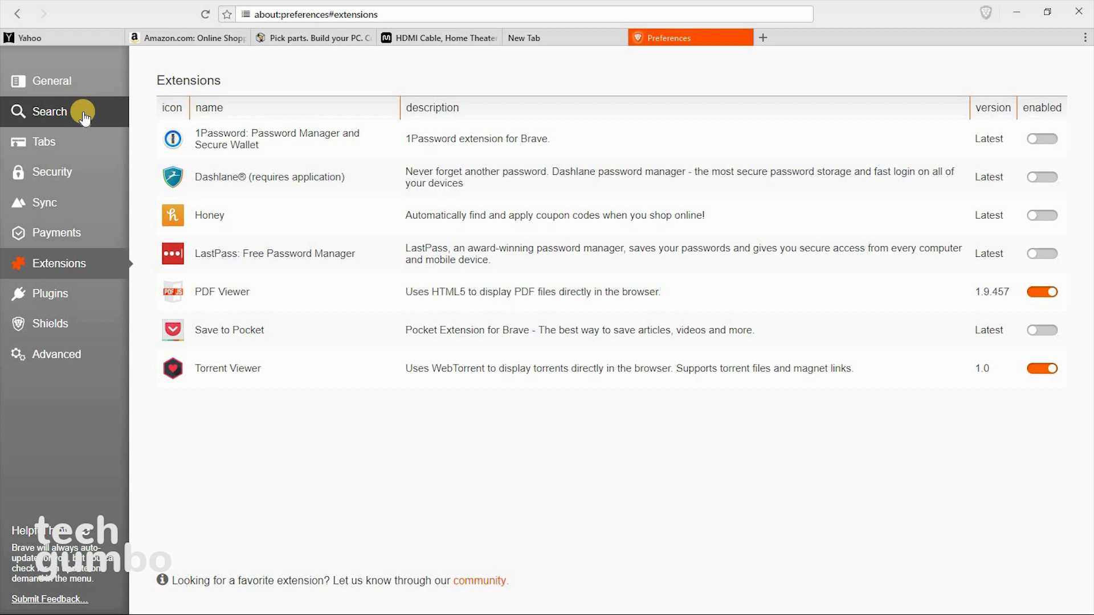
left_click(49, 112)
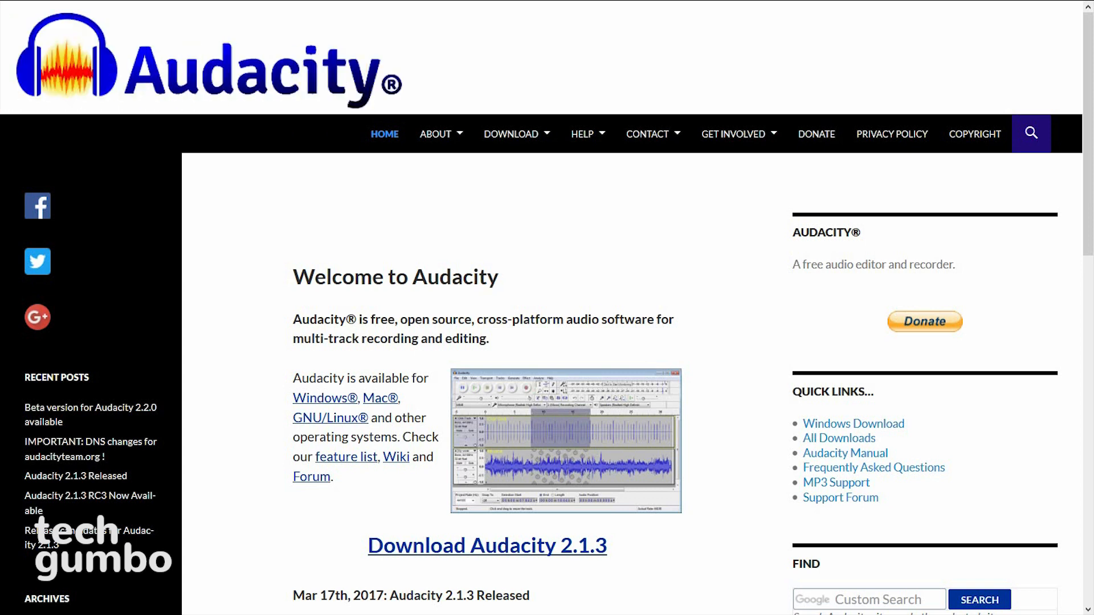
- Scroll audacityteam.org down to the Audacity 2.1.3 release notes
scroll("down", 3)
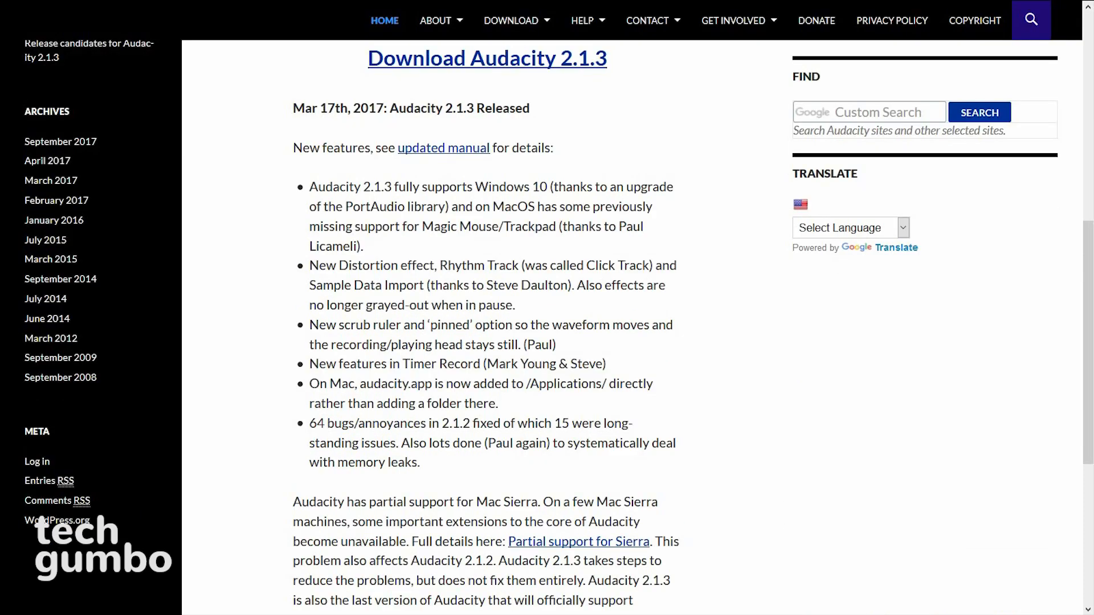
left_click(435, 21)
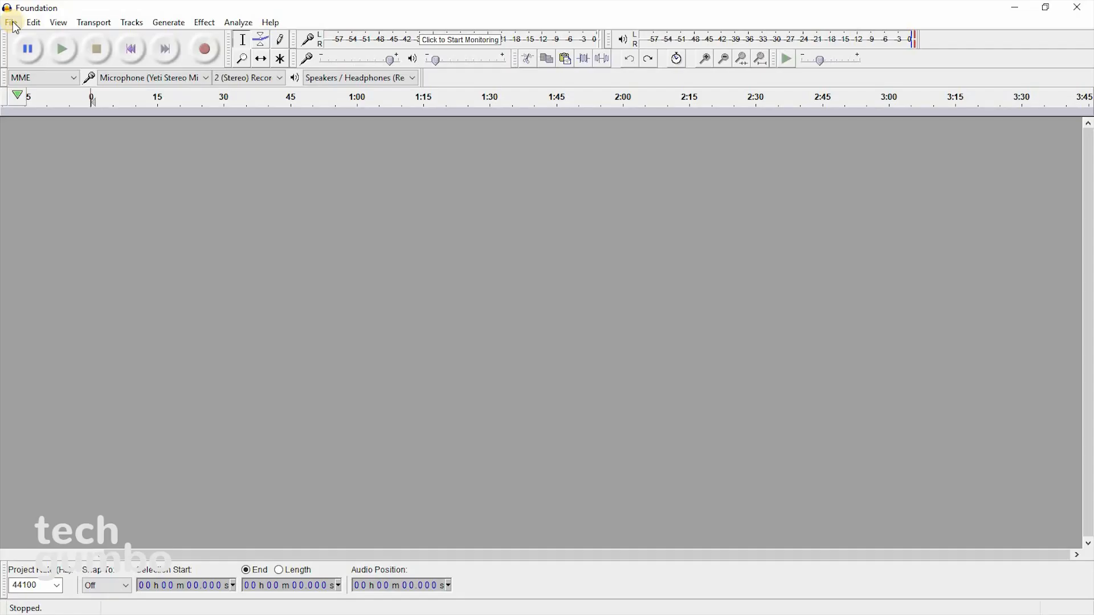
- Import the Foundation song as a stereo track, then browse the Effect and Help menus
left_click(10, 21)
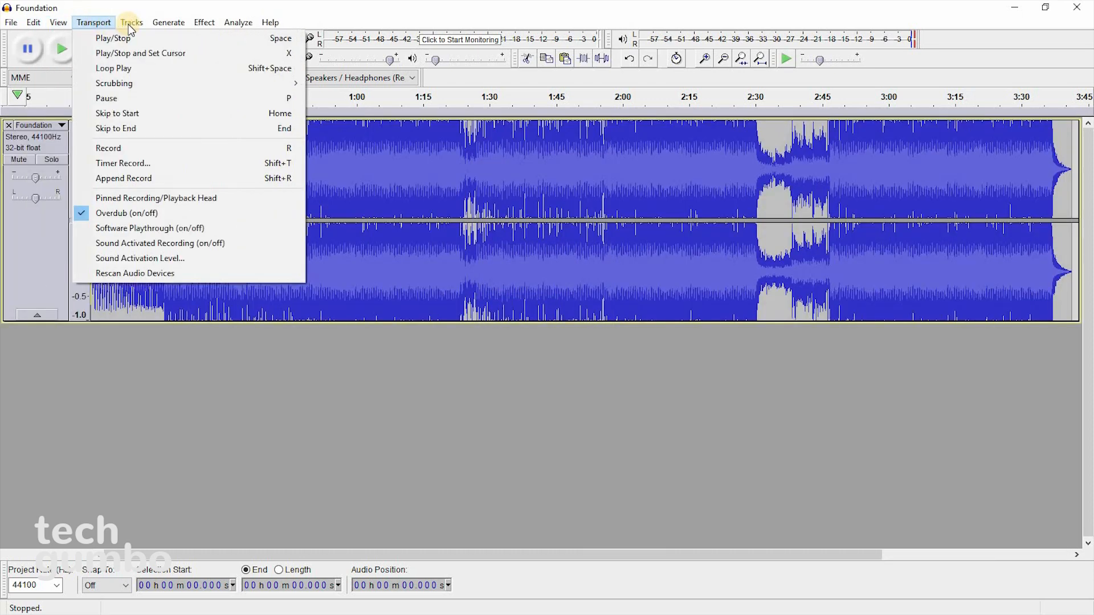
left_click(203, 22)
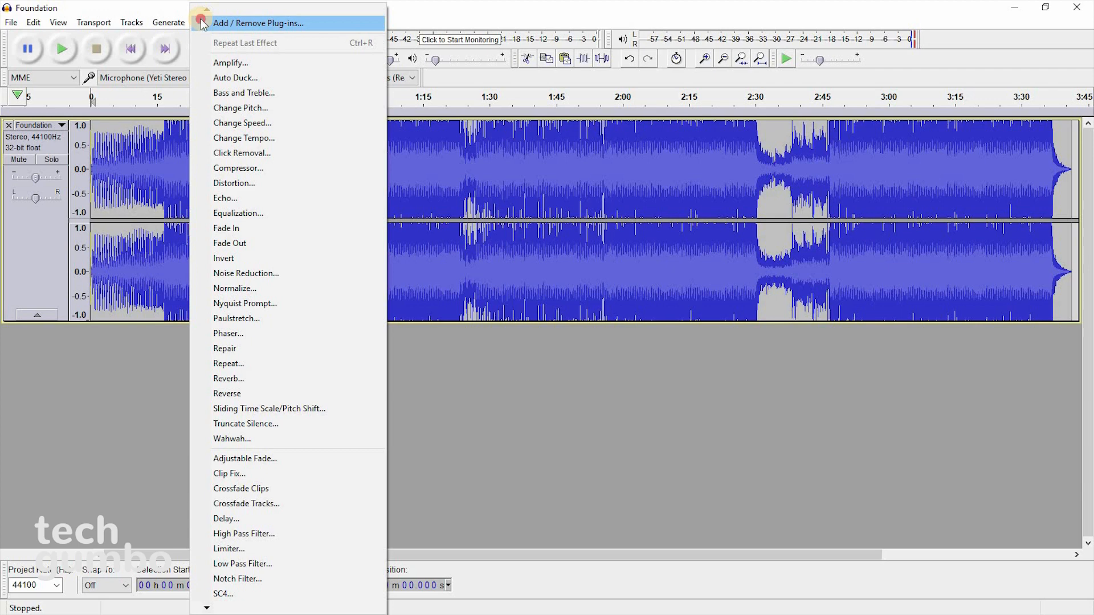
key("Escape")
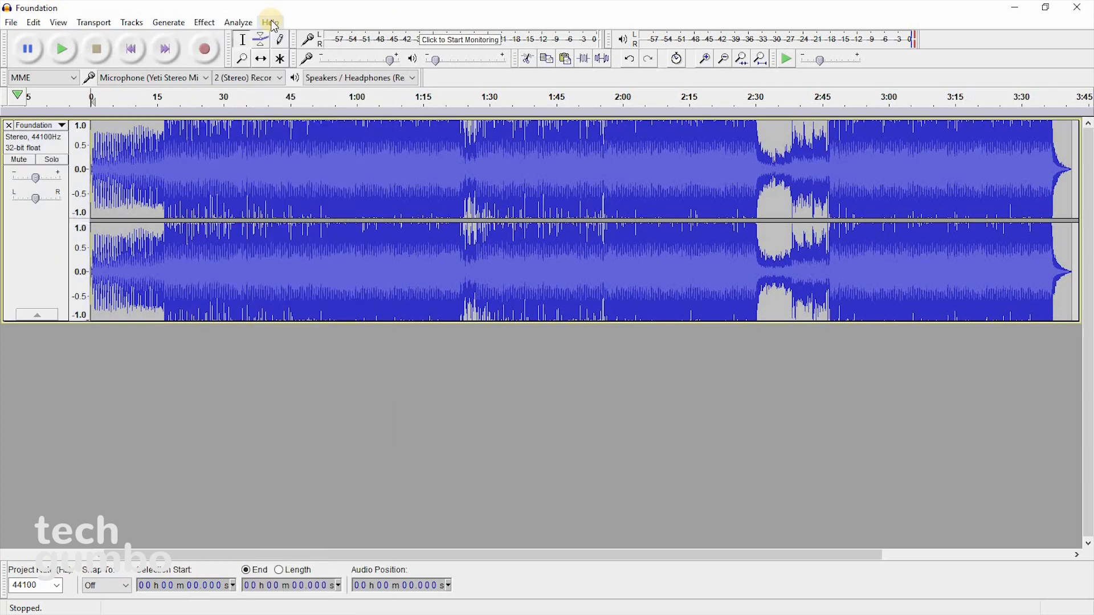
left_click(270, 22)
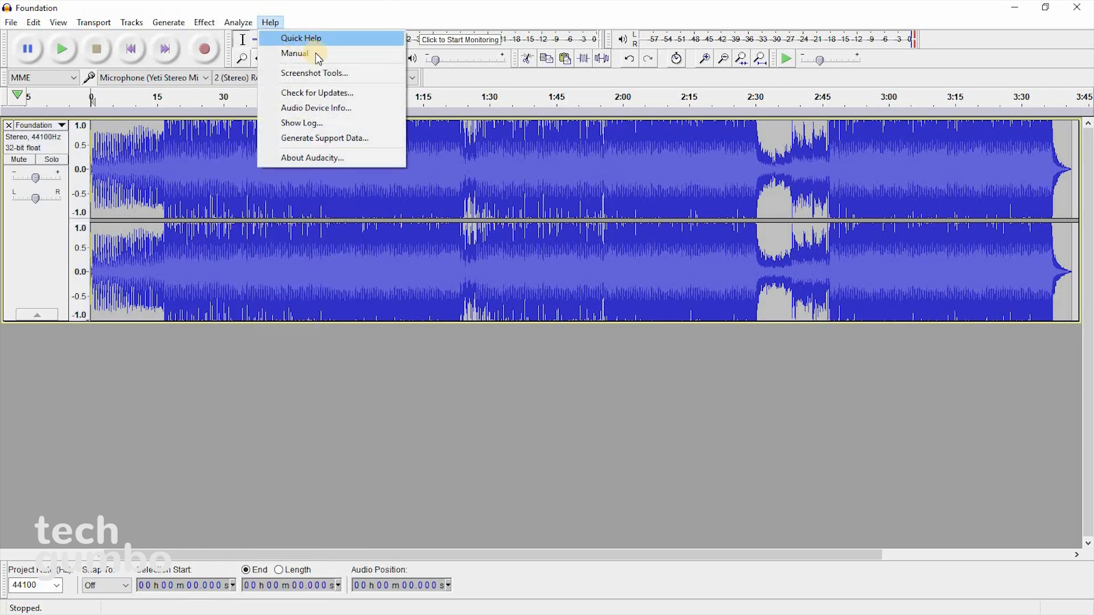
mouse_move(295, 53)
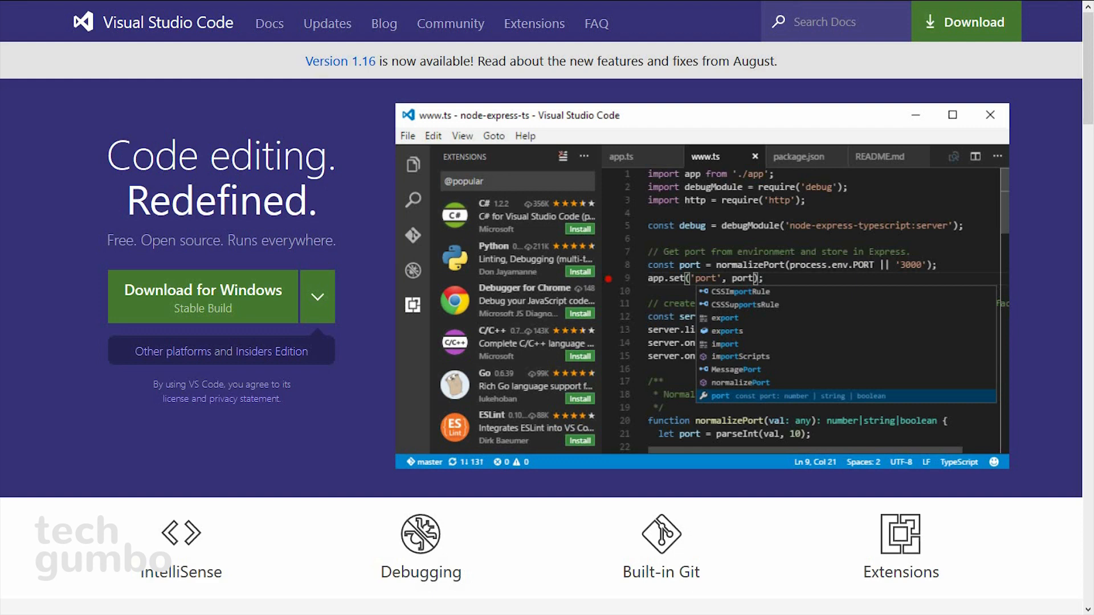
- Scroll code.visualstudio.com to show IntelliSense, Debugging, Git and Extensions highlights
scroll("down", 3)
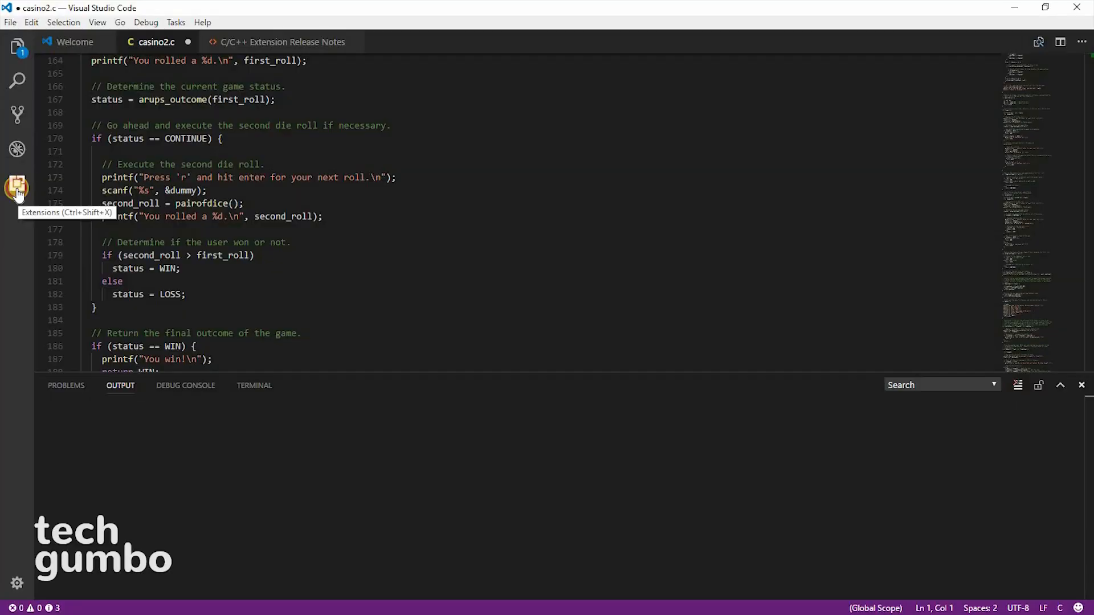
- Search 'ruby', install and reload the Ruby extension, then hide the extensions sidebar
left_click(16, 189)
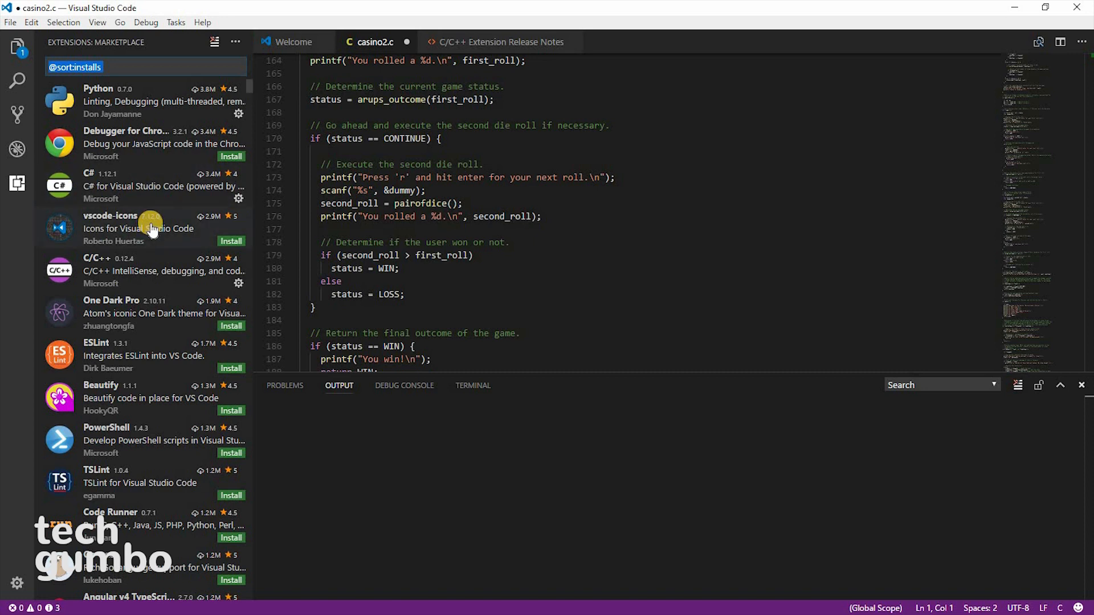
scroll("down", 3)
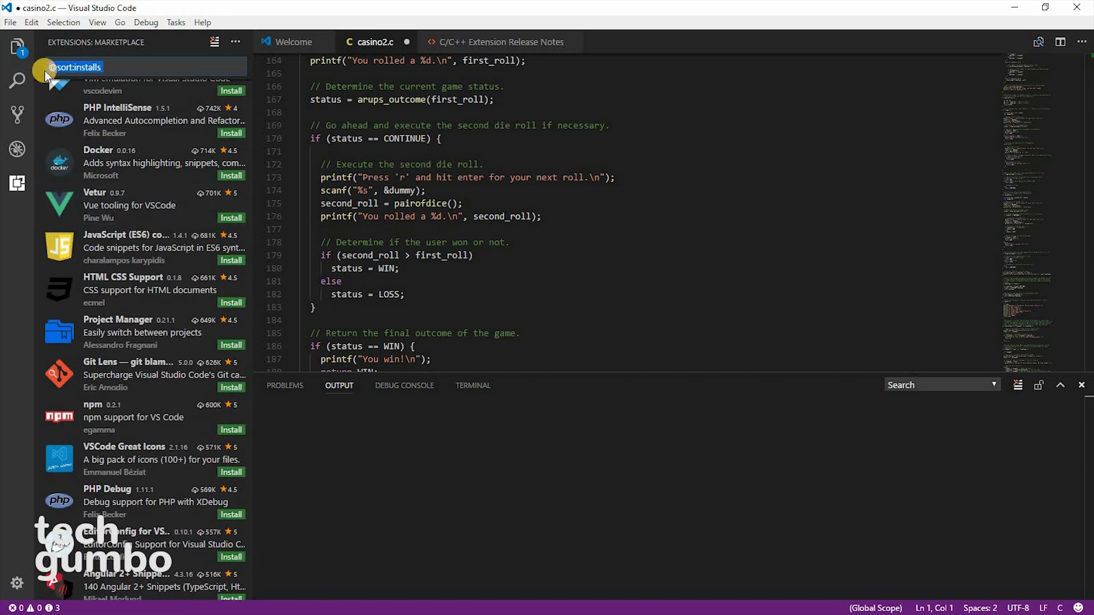
type("ruby")
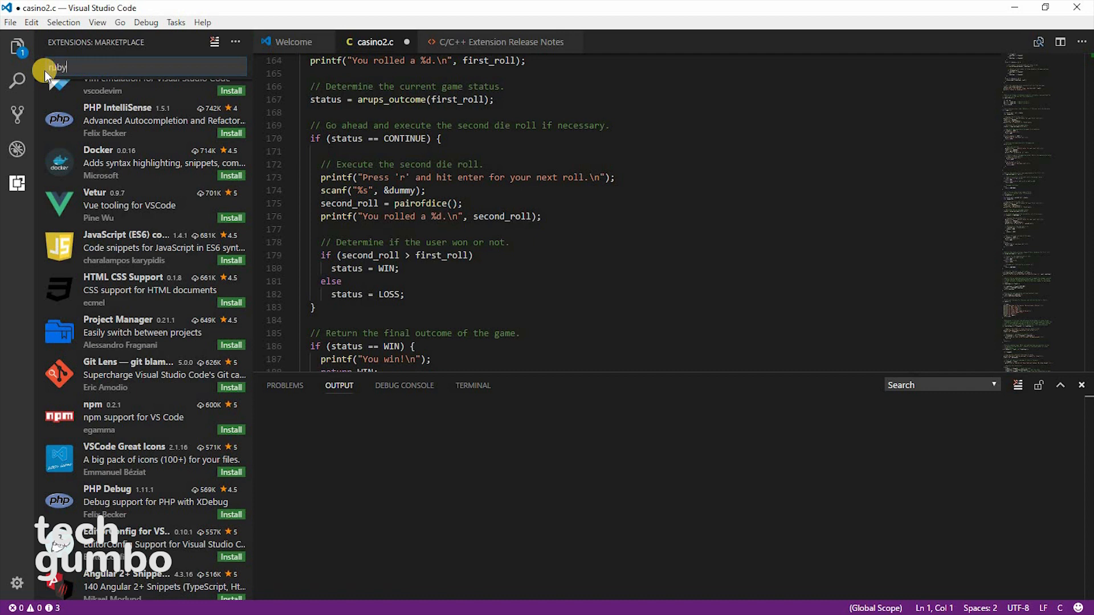
type("ruby")
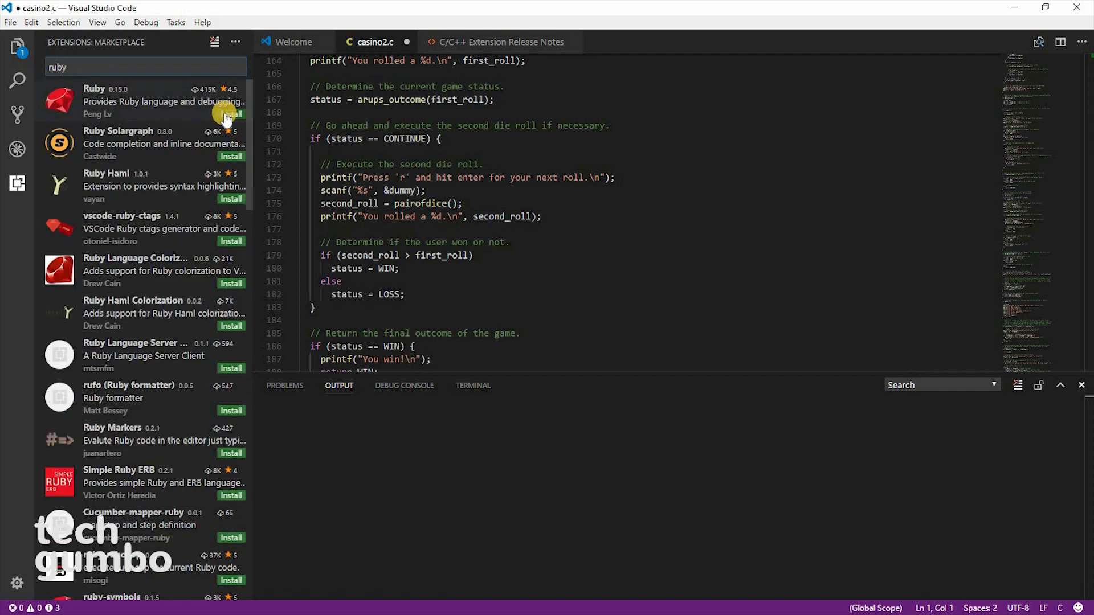
left_click(231, 114)
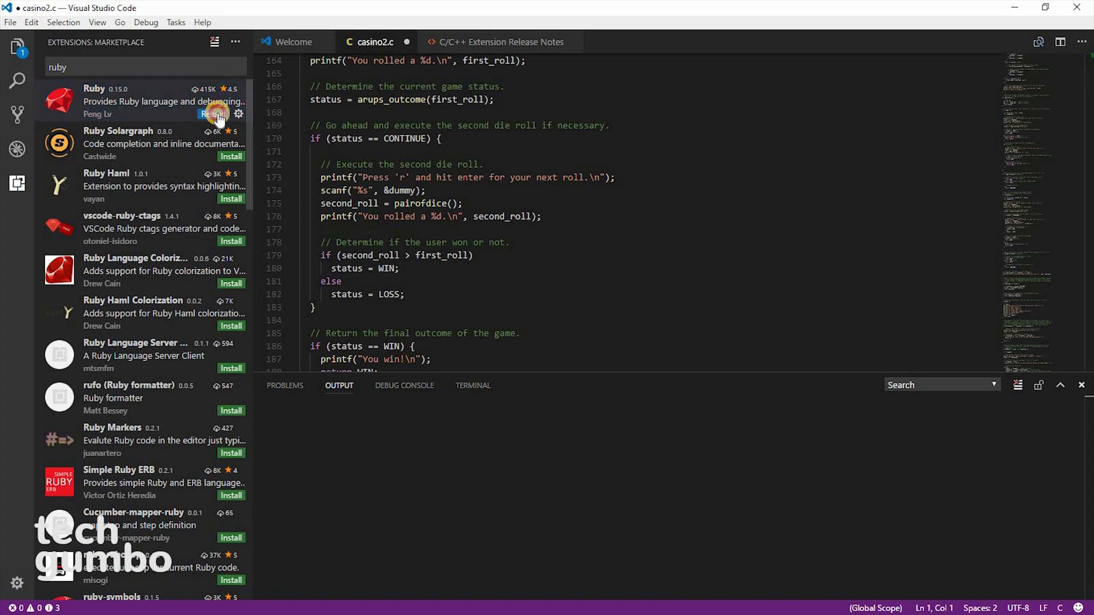
left_click(217, 114)
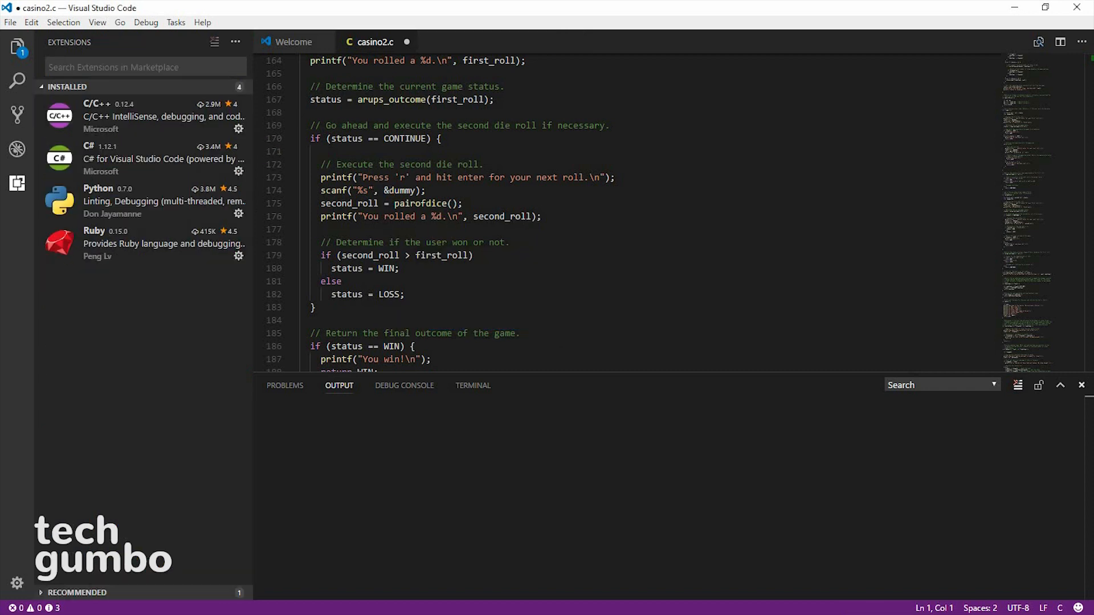
left_click(17, 183)
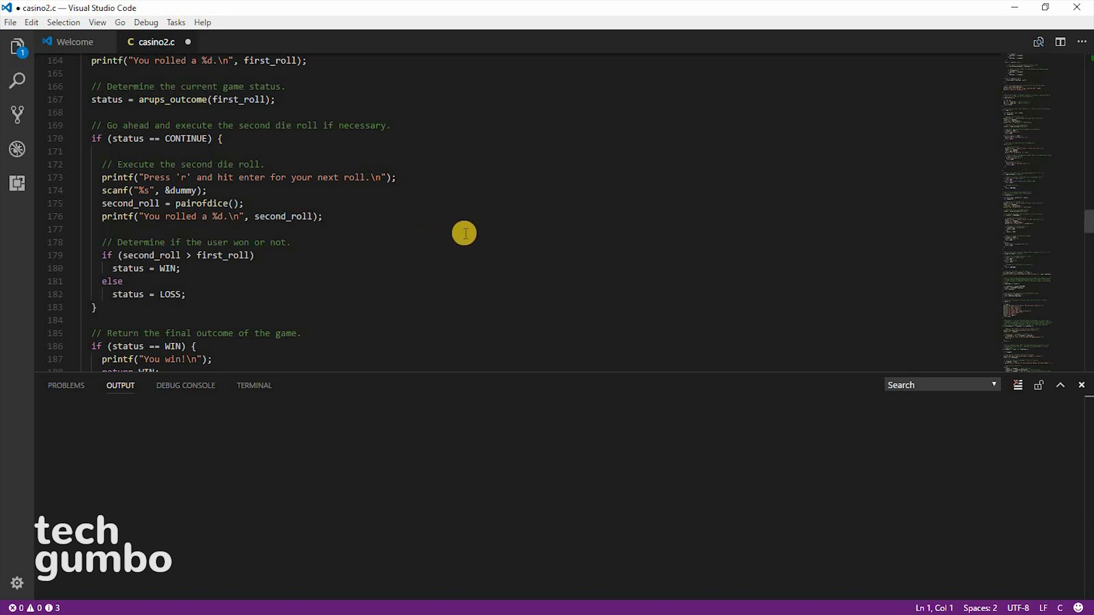
scroll("down", 3)
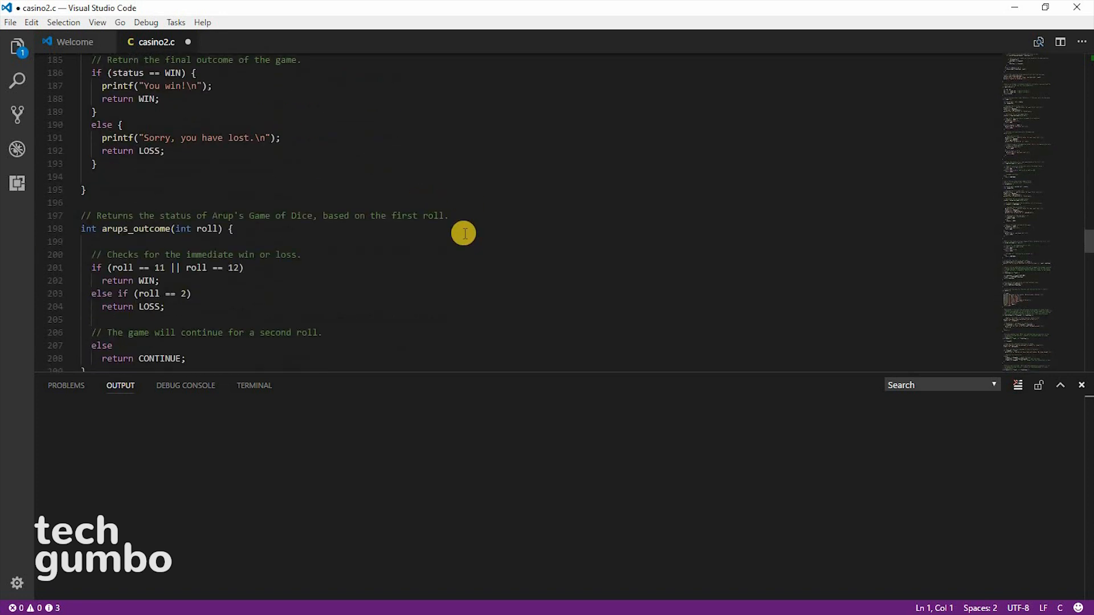
scroll("down", 3)
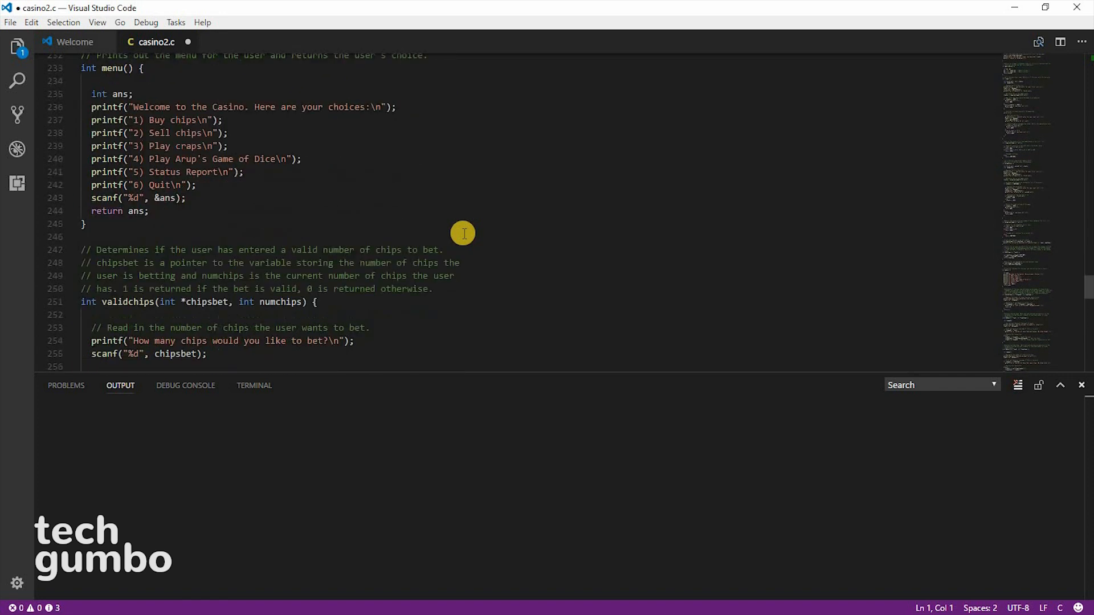
scroll("down", 3)
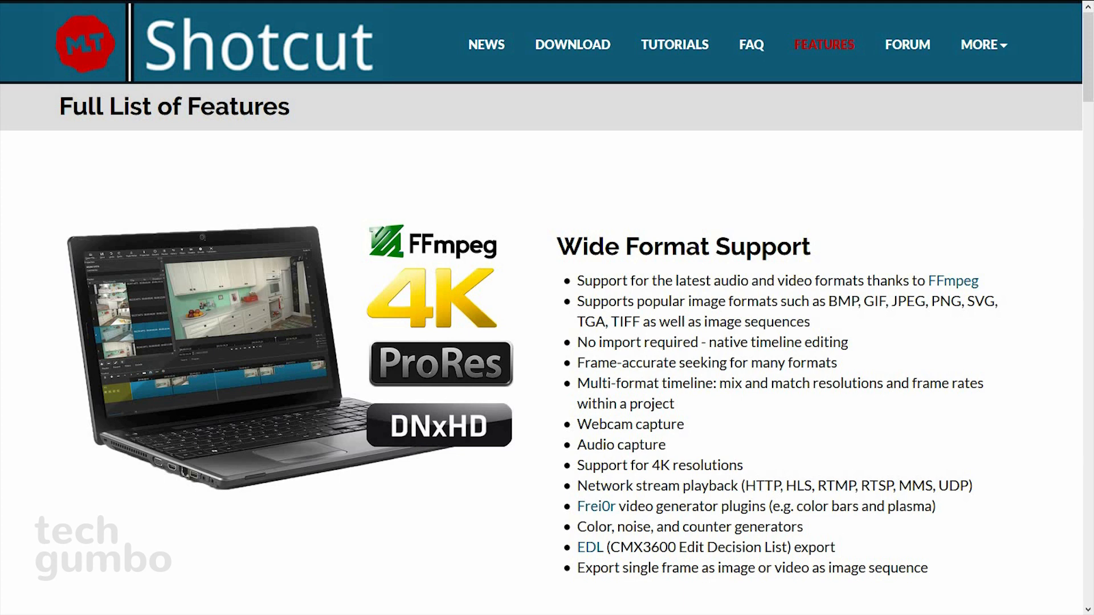
scroll("down", 3)
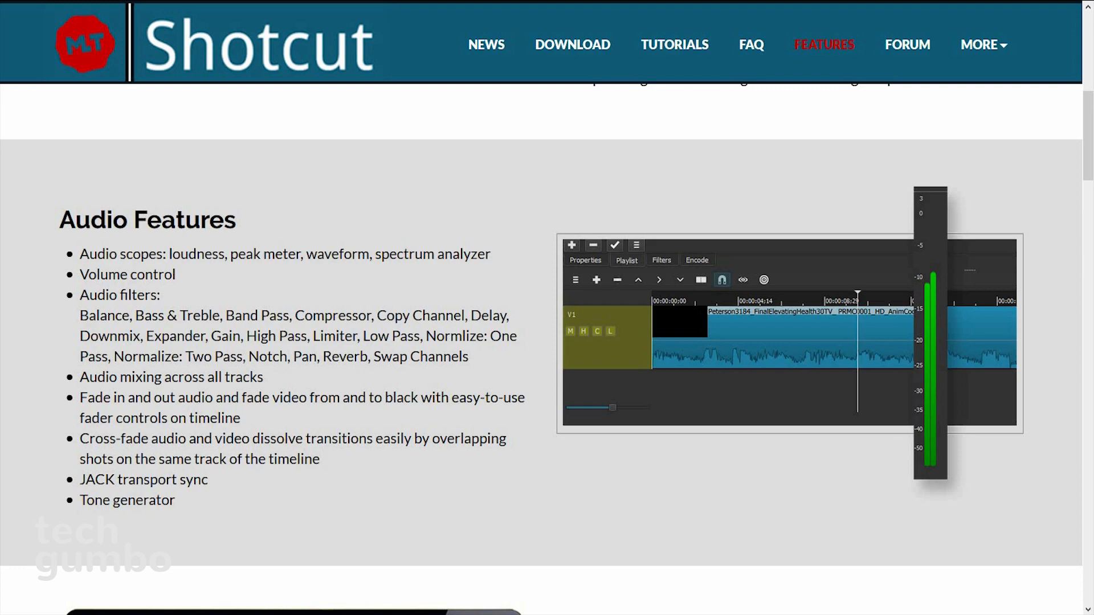
scroll("down", 3)
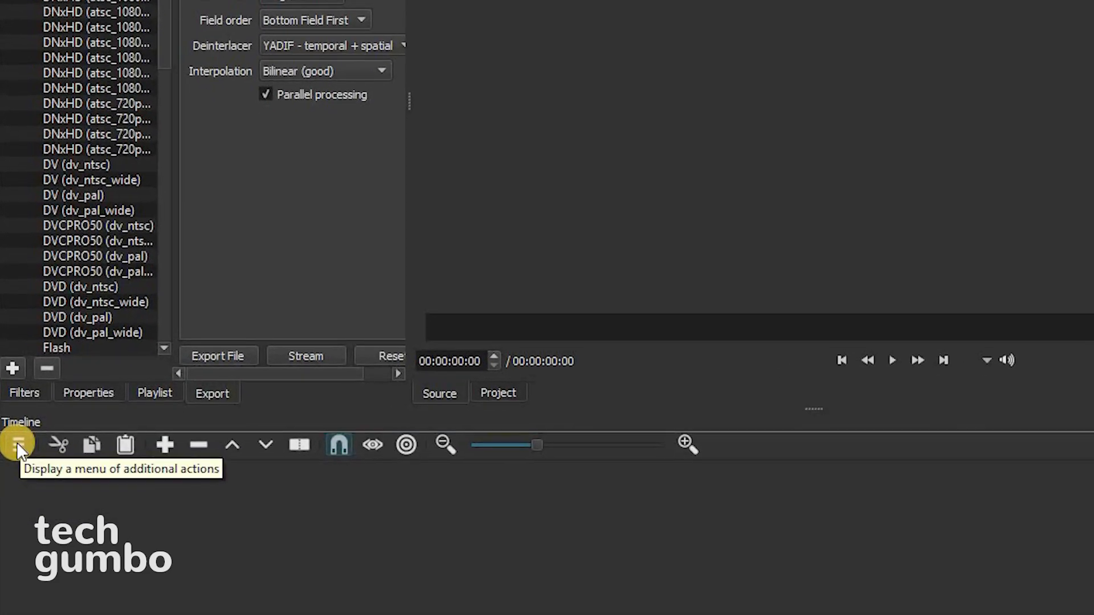
- Open the Playlist and drag the Brave clip onto the timeline
left_click(17, 445)
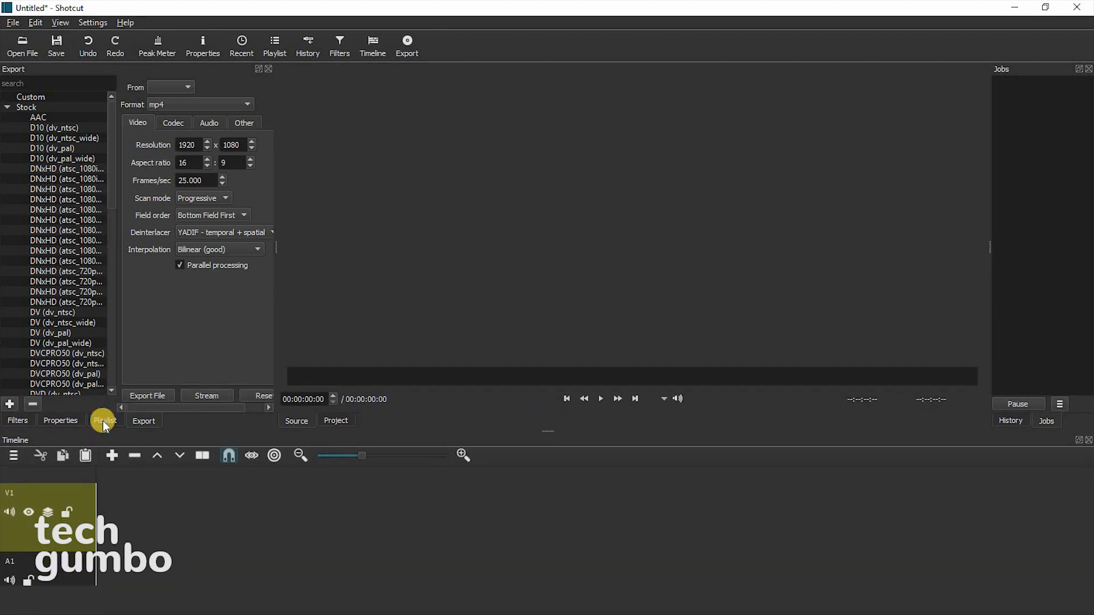
left_click(104, 420)
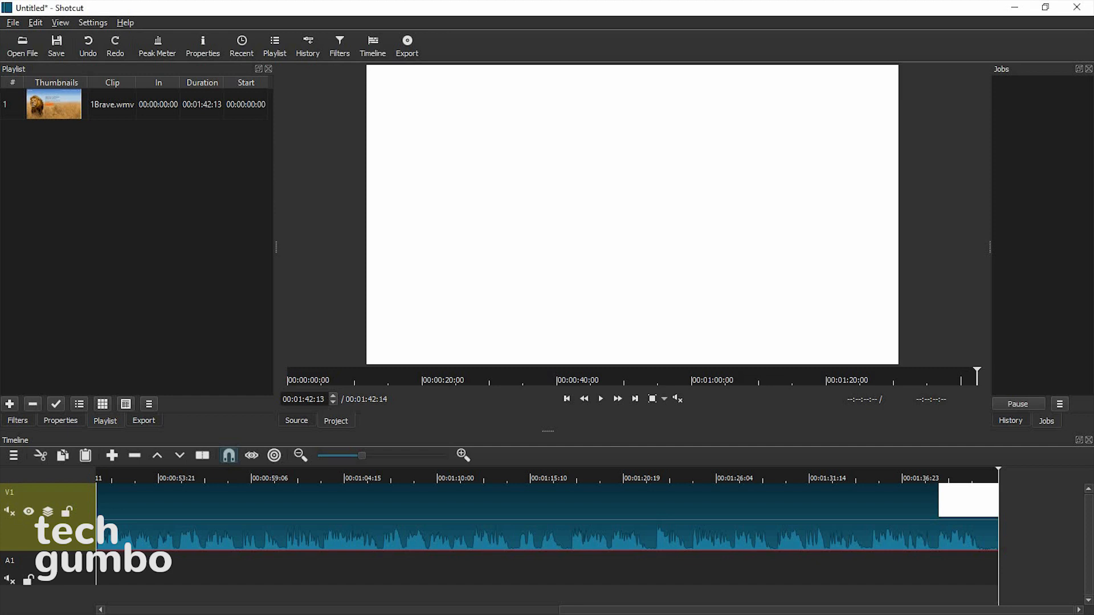
left_click_drag(53, 104, 310, 182)
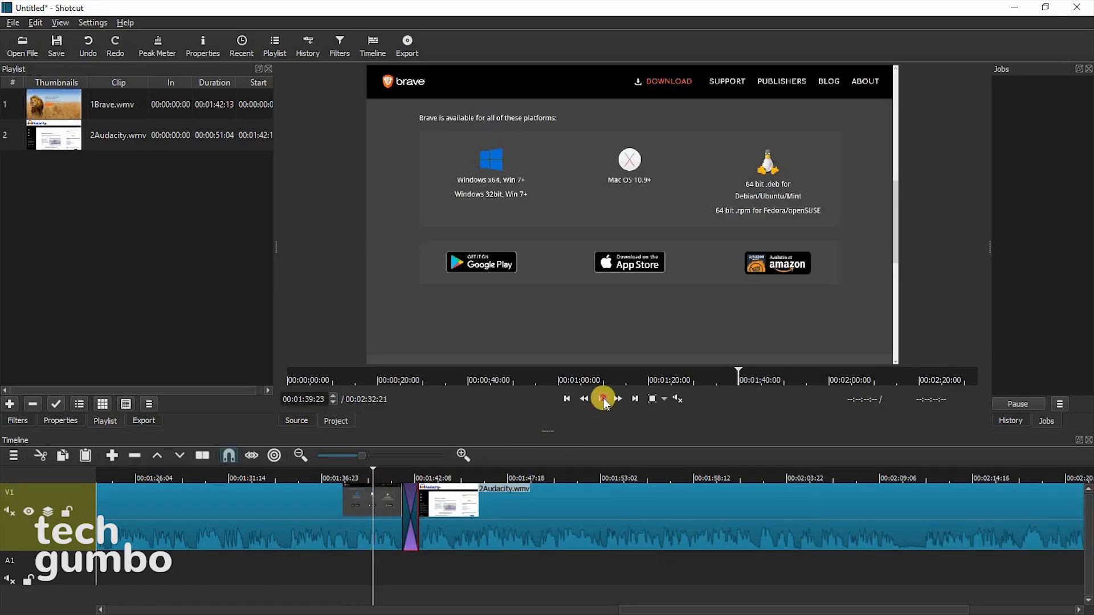
- Play the Brave-to-Audacity transition and scroll the timeline past the join
left_click(602, 398)
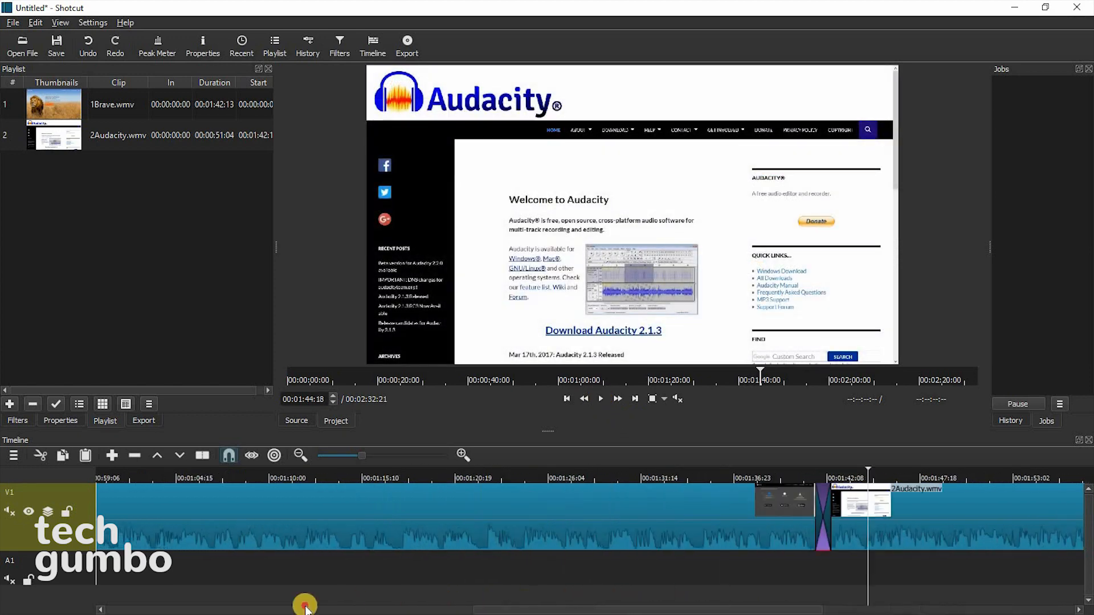
left_click_drag(304, 602, 220, 602)
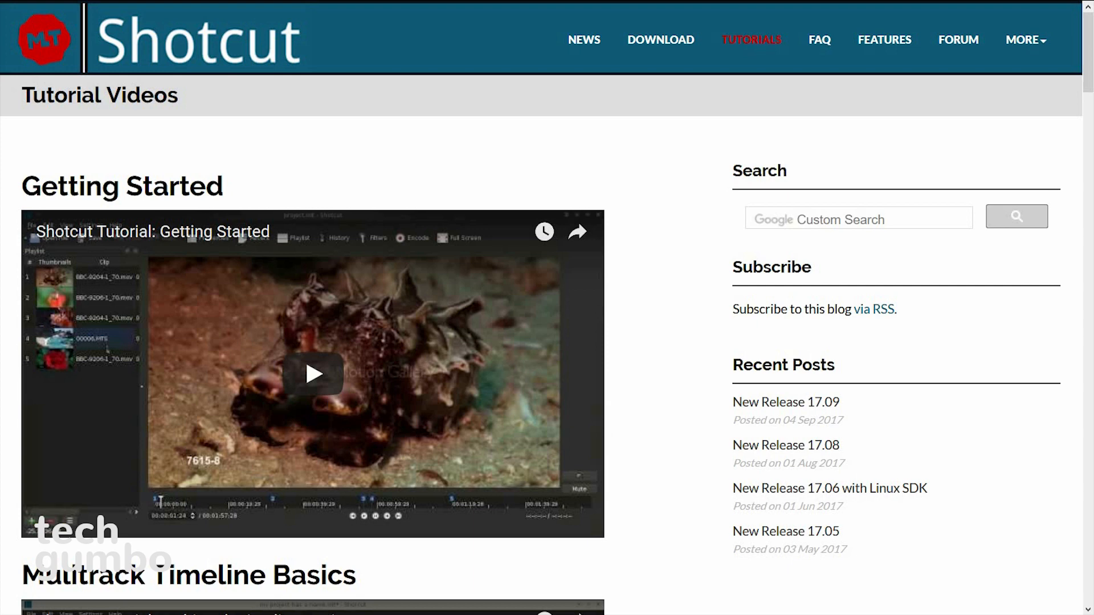
- Open the Tutorial Videos page on shotcut.org showing the Getting Started video
left_click(660, 40)
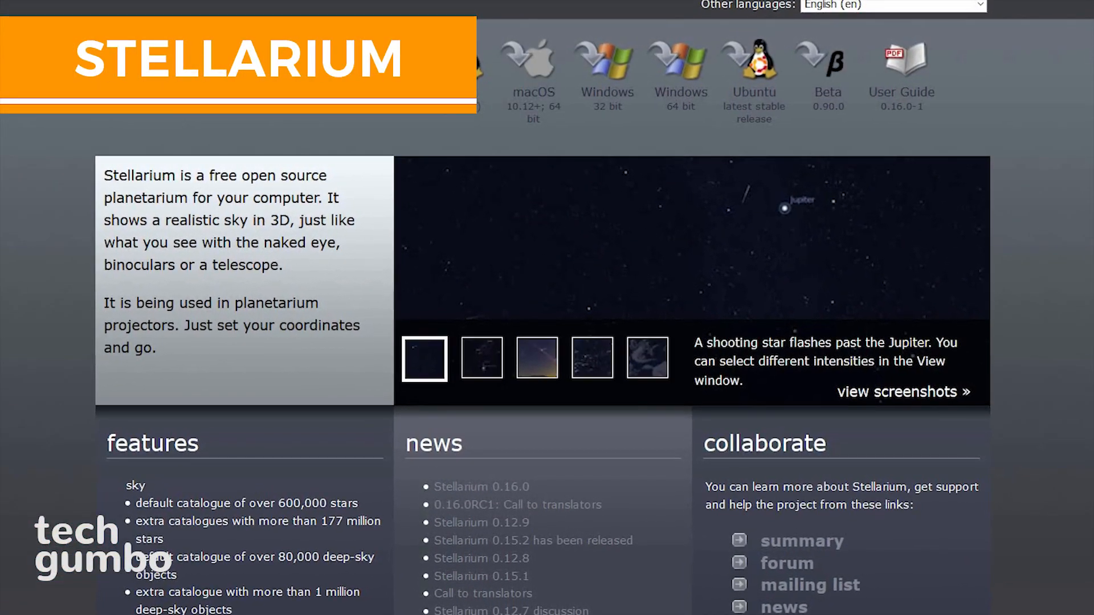
scroll("down", 3)
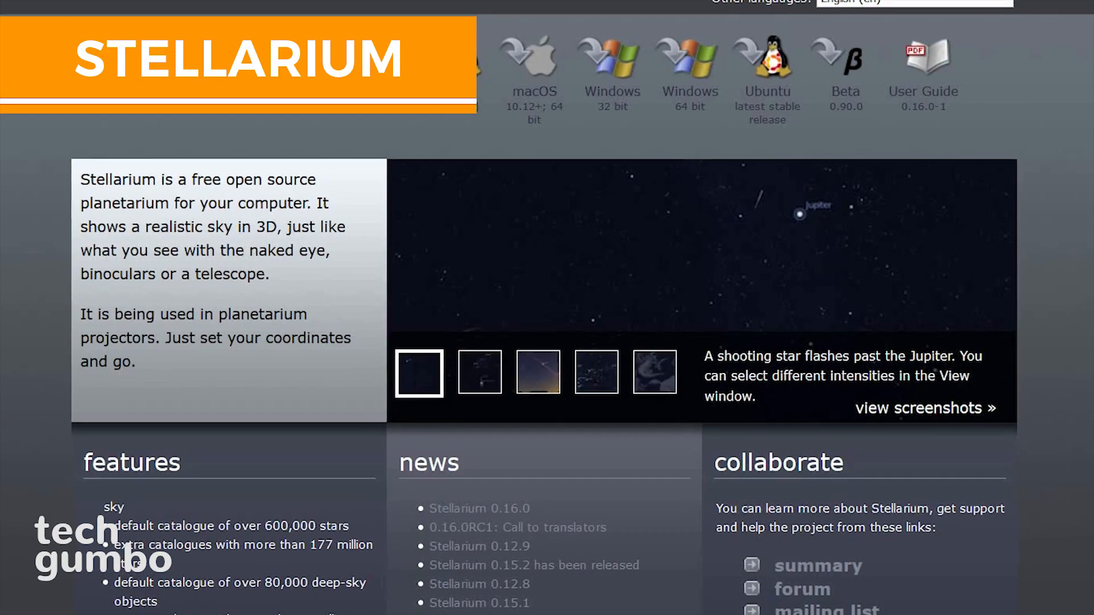